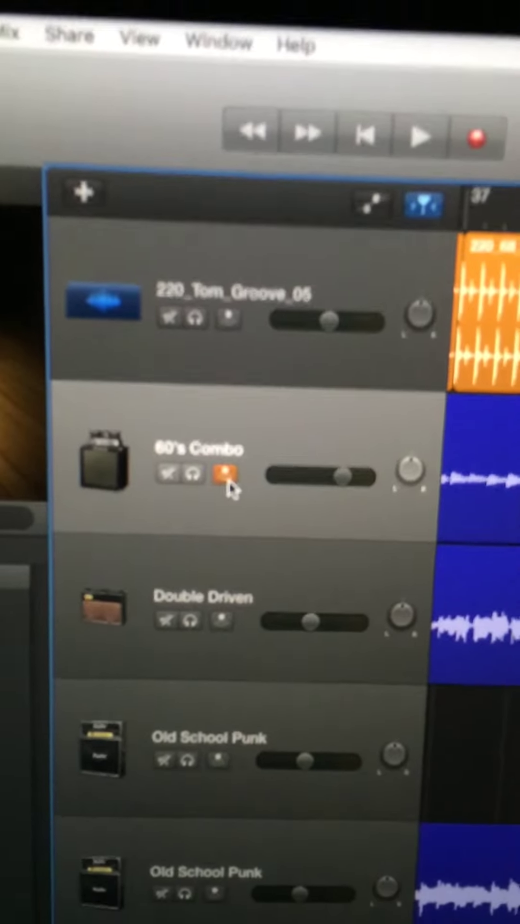
left_click(224, 472)
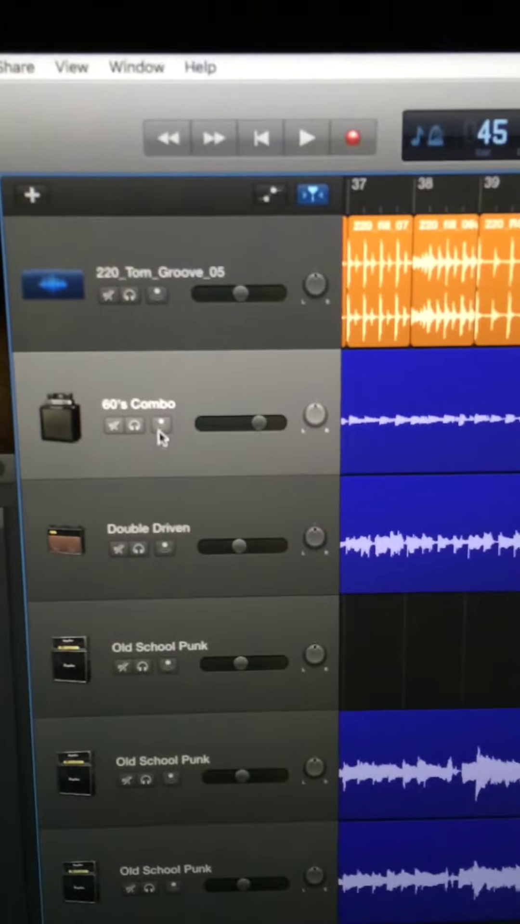
left_click(160, 428)
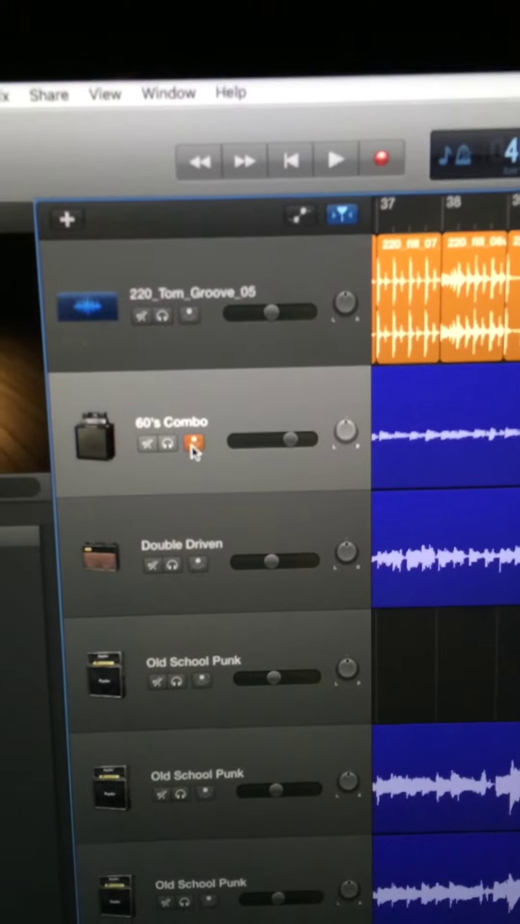